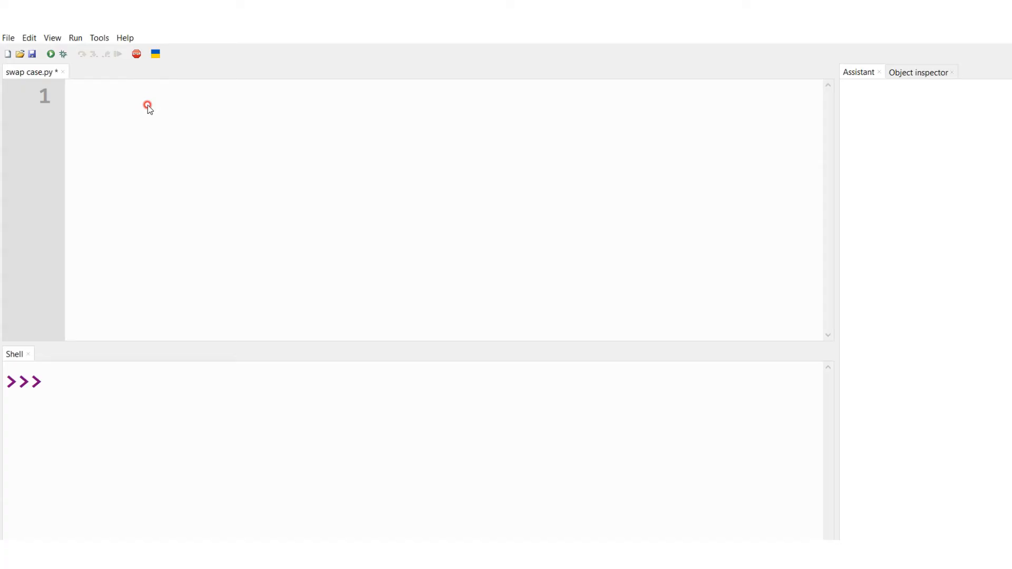
Write line 1 as in1=str(input('Enter the input string :')) and start a new line.
text(in1)
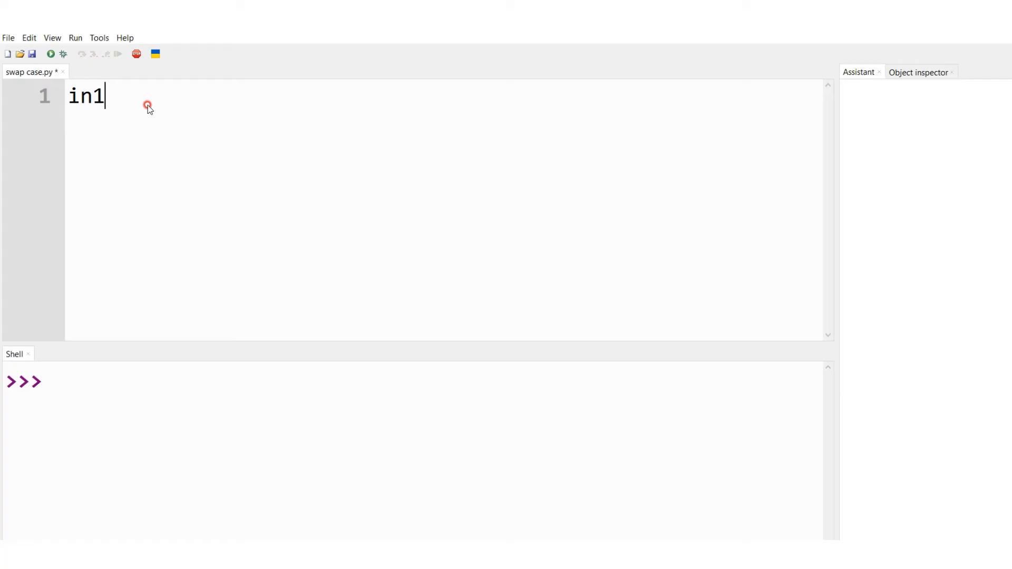
text(=)
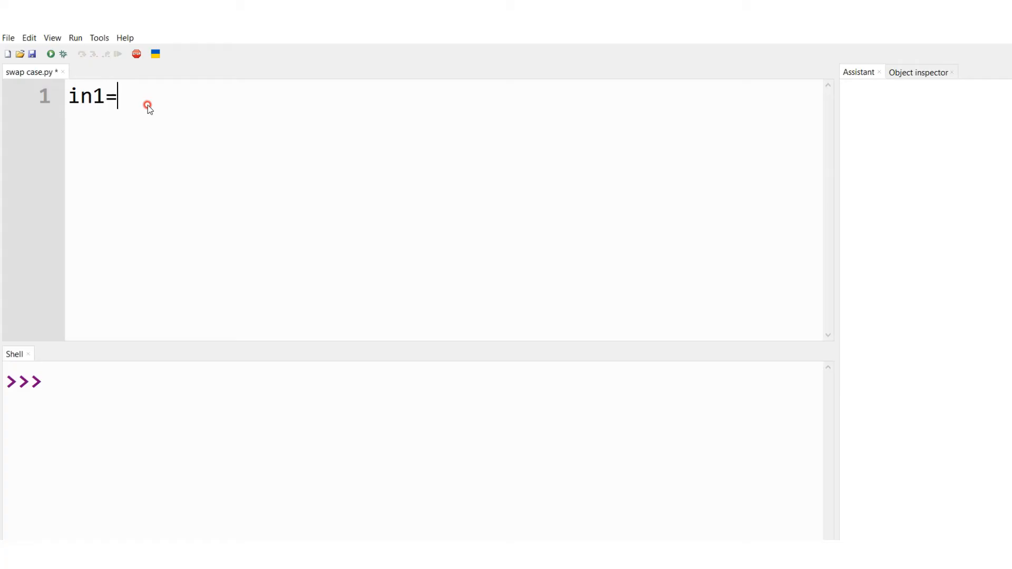
text(str)
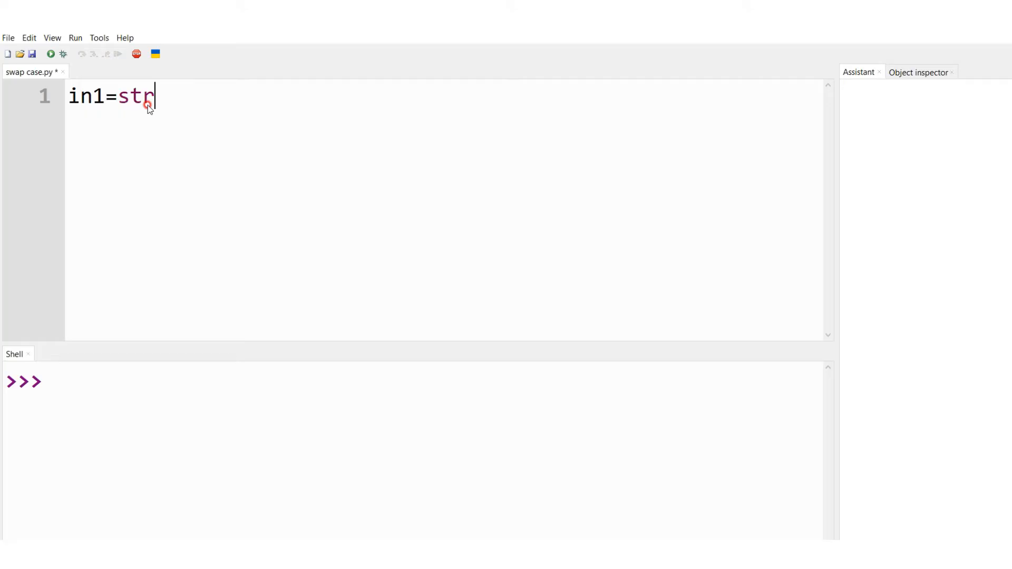
text(())
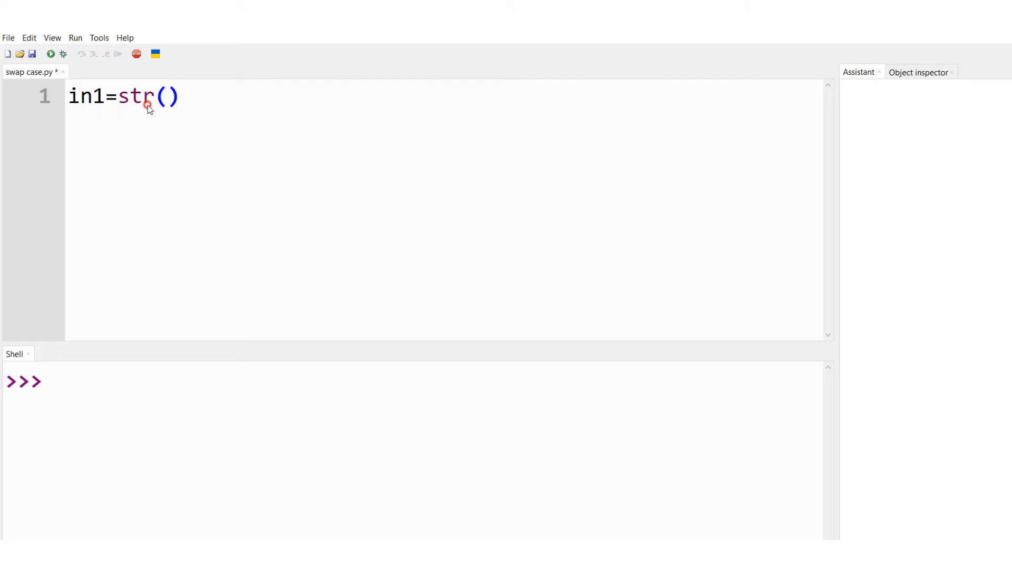
text(inp)
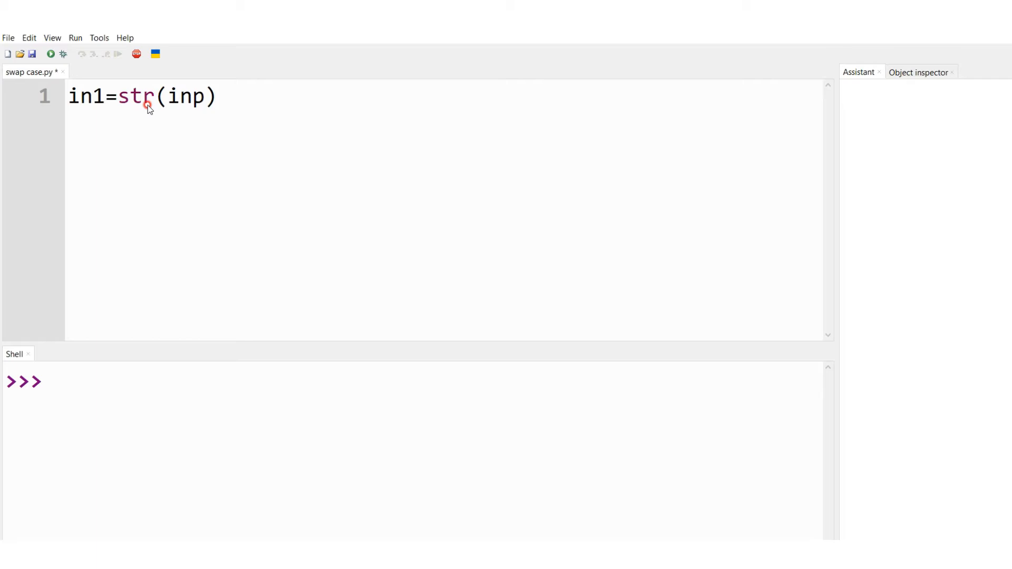
text(ut)
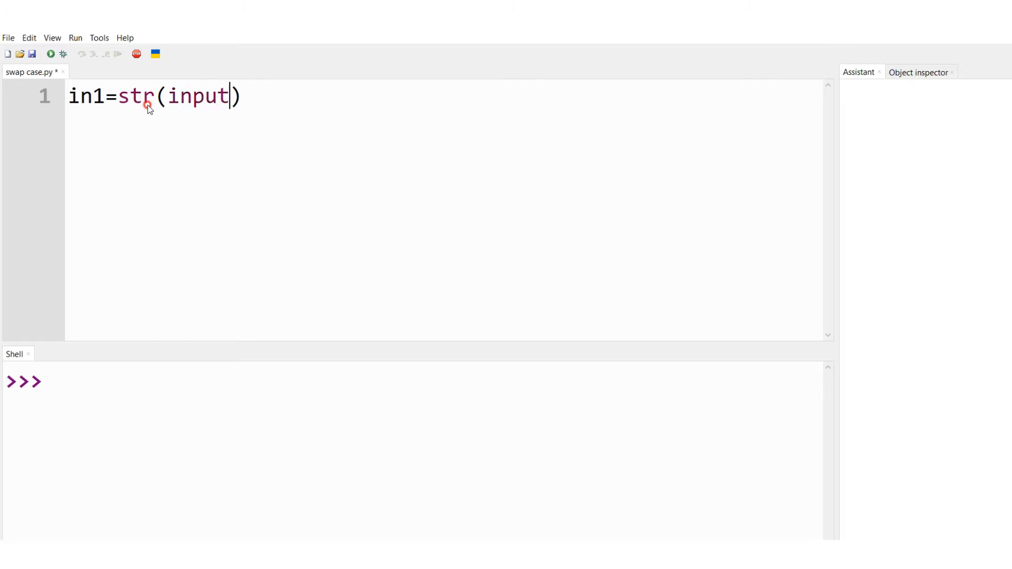
text(())
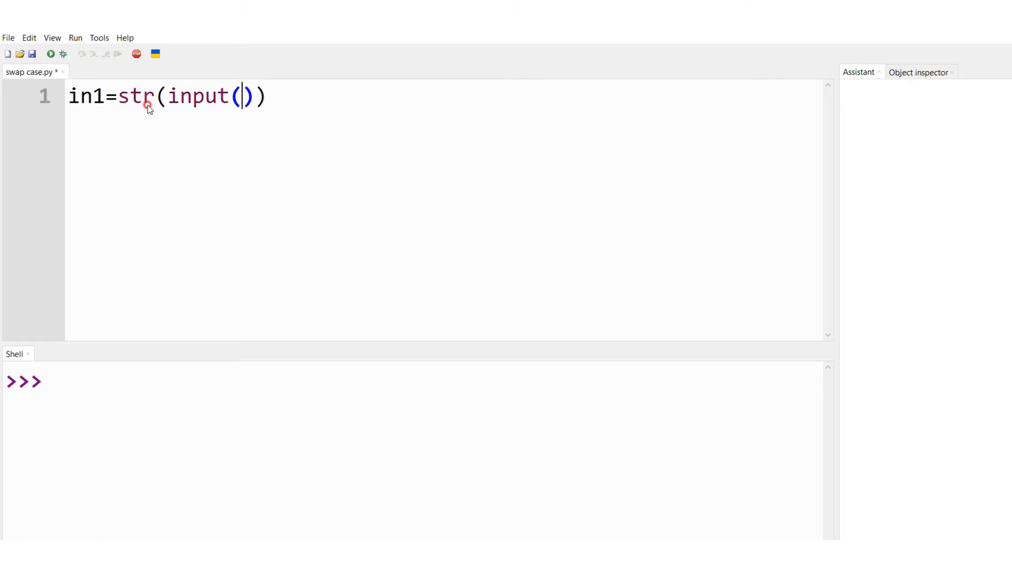
text('')
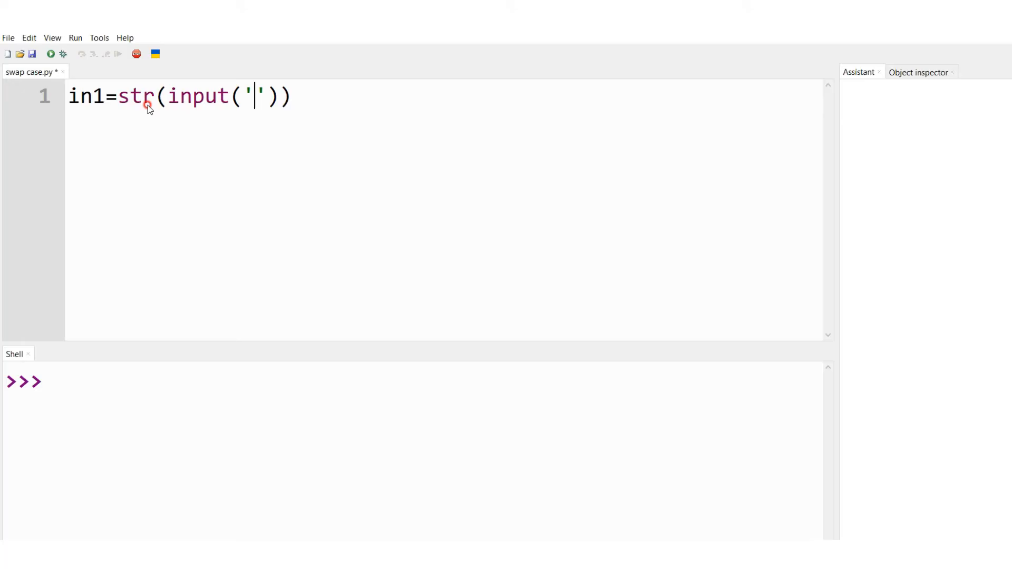
text(Ente)
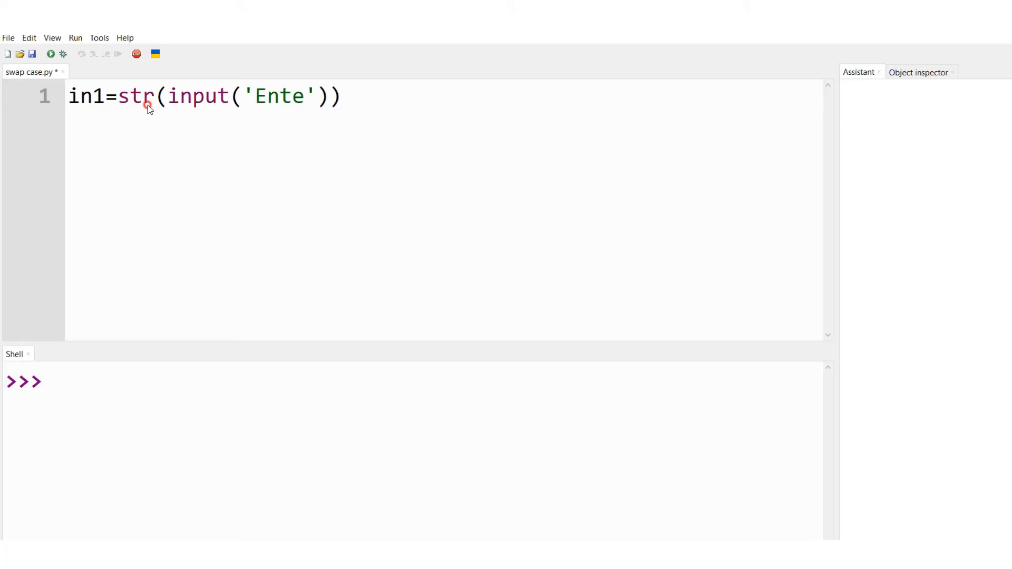
text(r the)
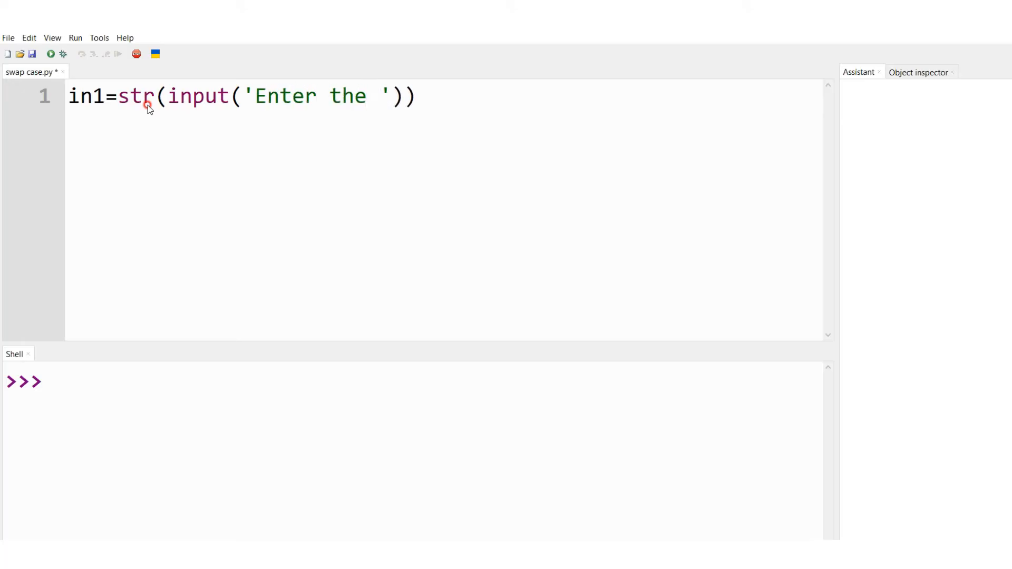
text(input)
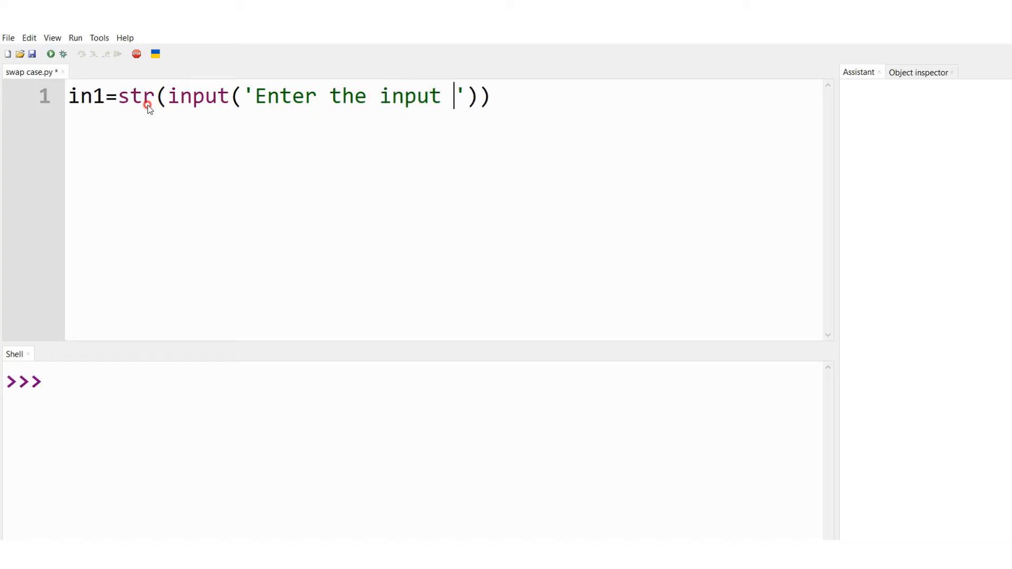
text(string)
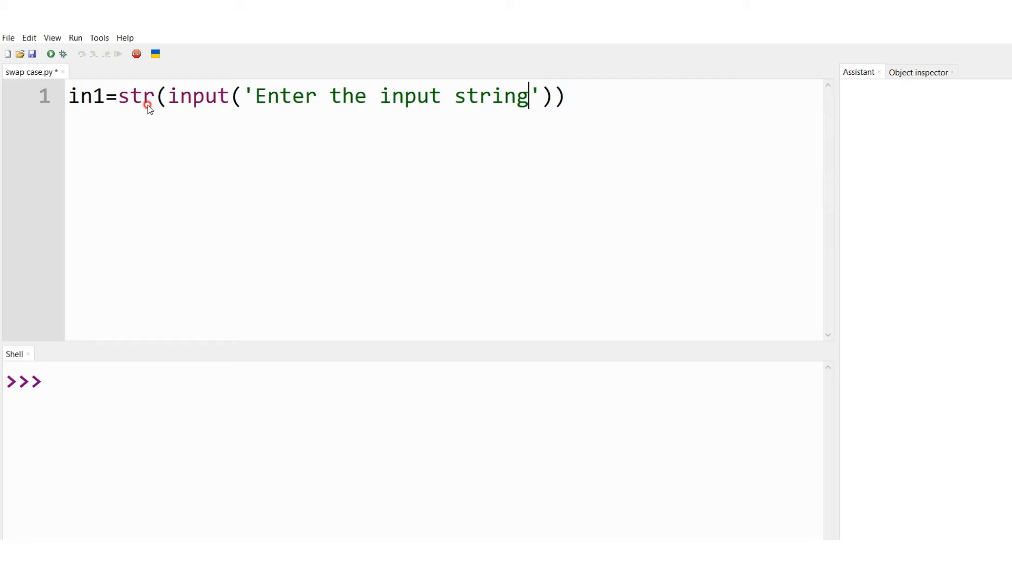
text(:)
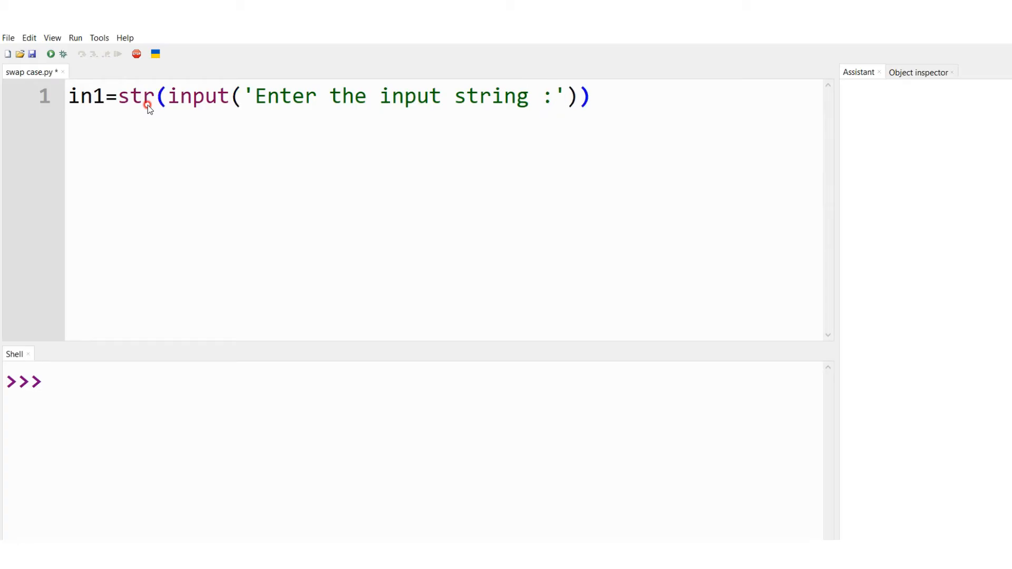
key(Return)
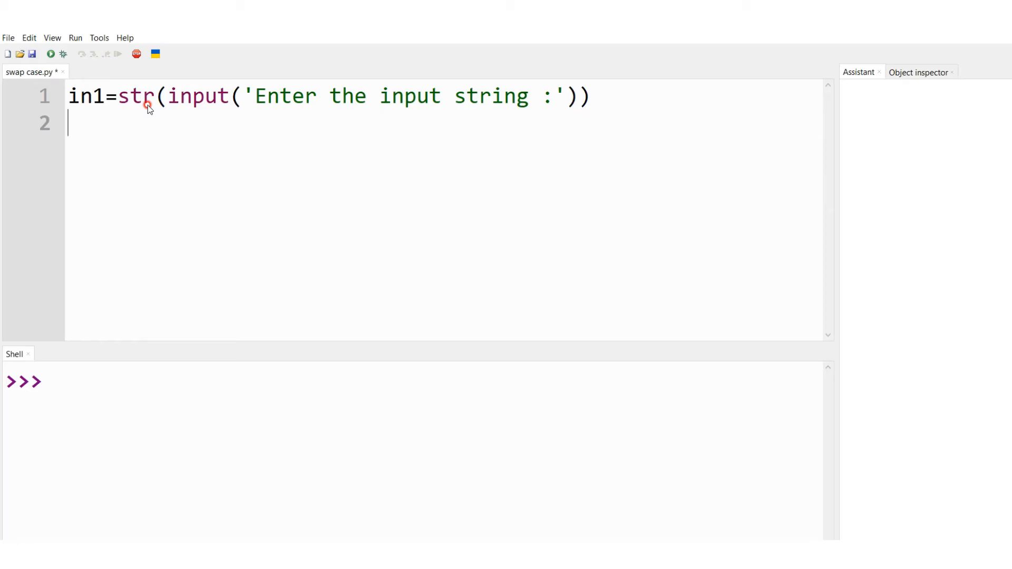
Write line 2 as out1=in1.swapcase() and begin line 3.
text(ou)
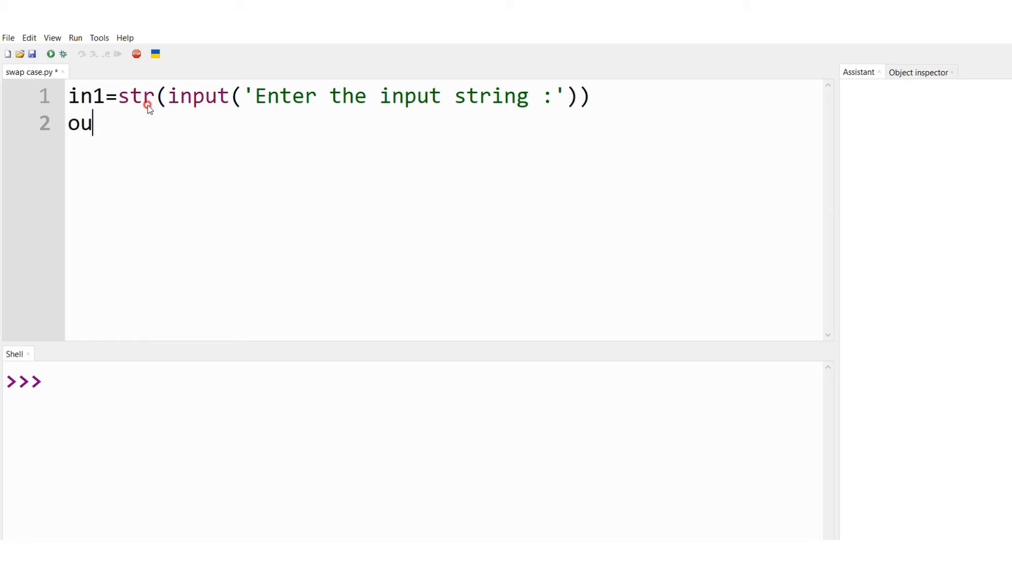
text(t1)
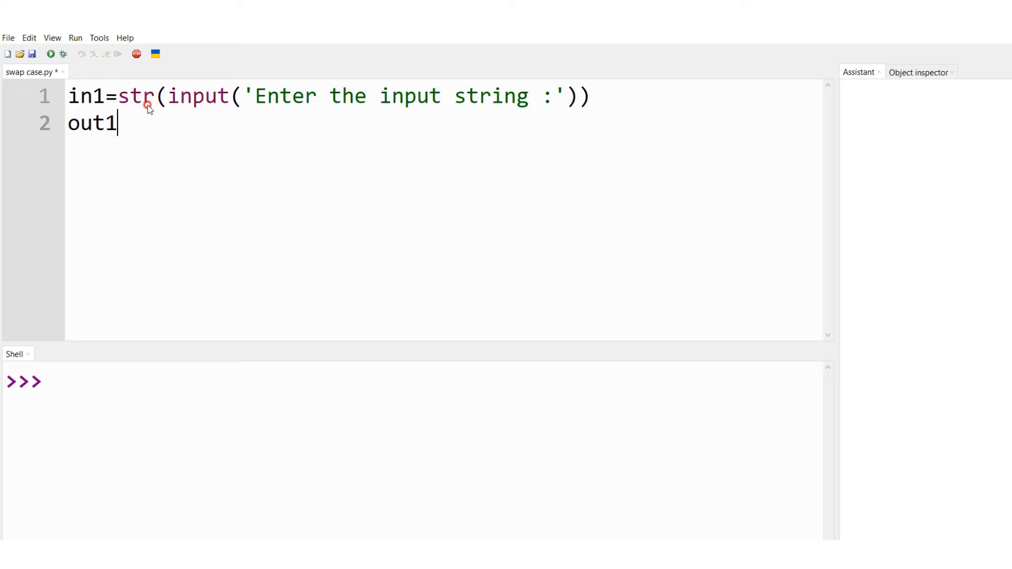
text(=)
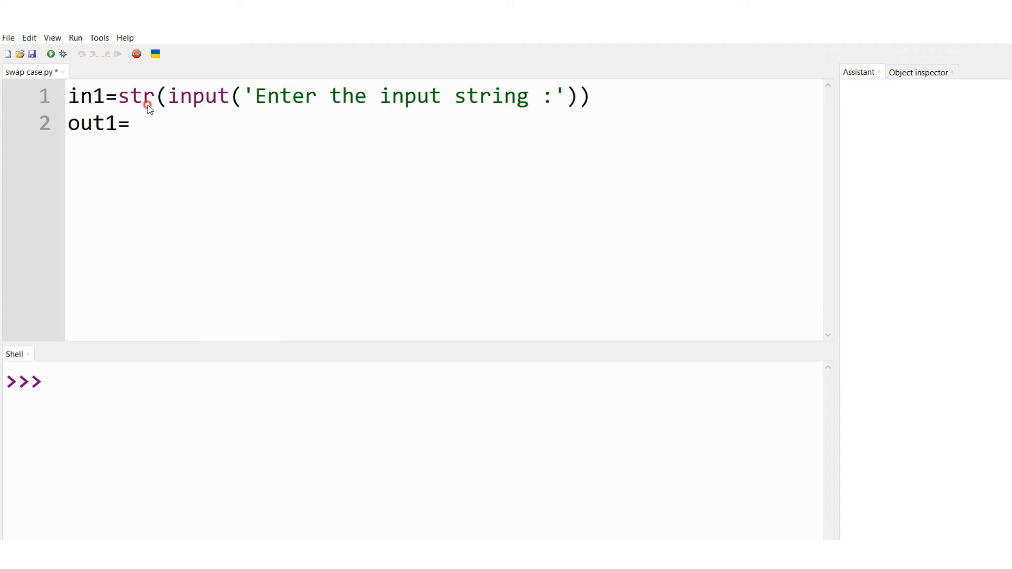
click(133, 124)
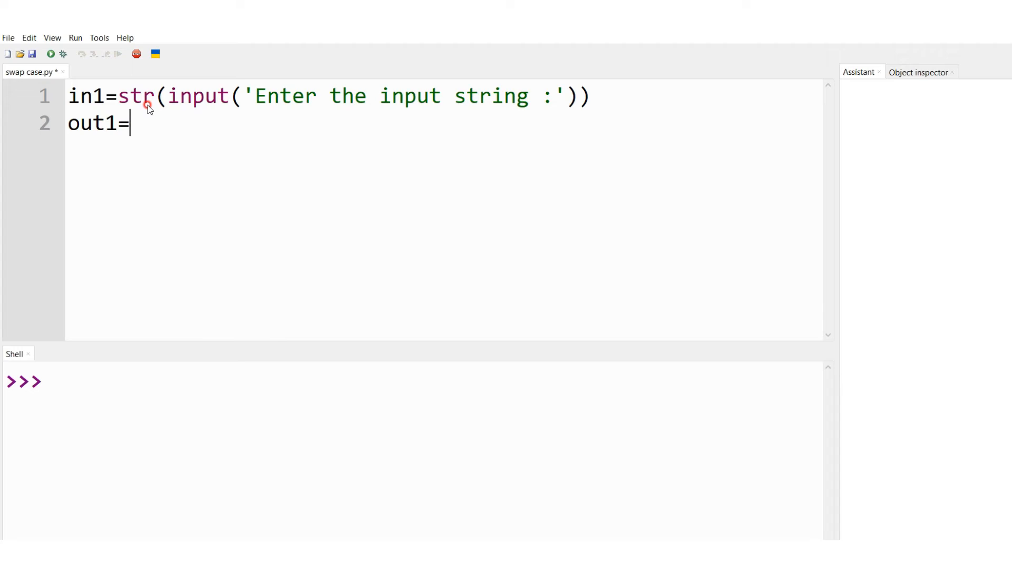
text(in1)
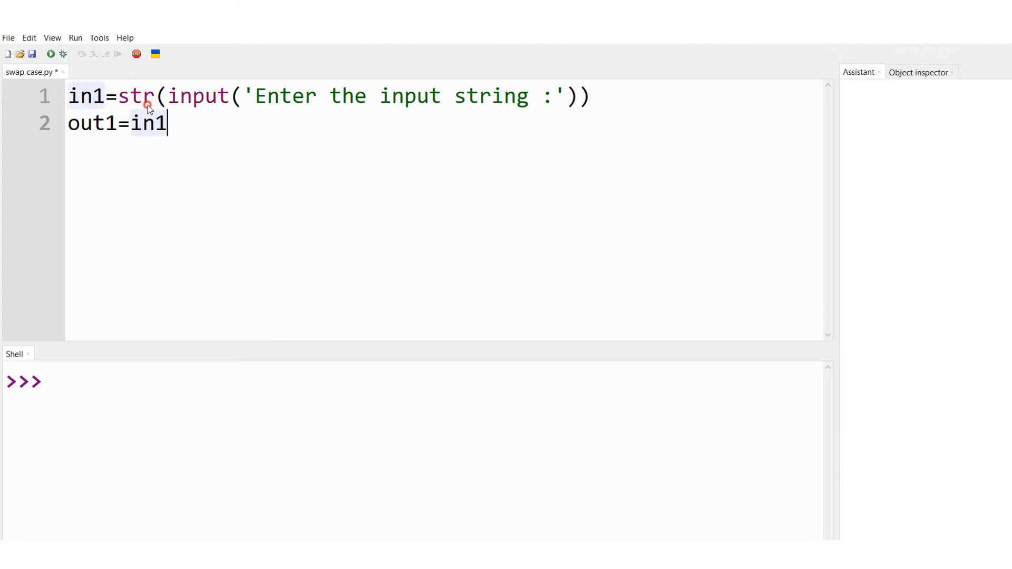
text(.s)
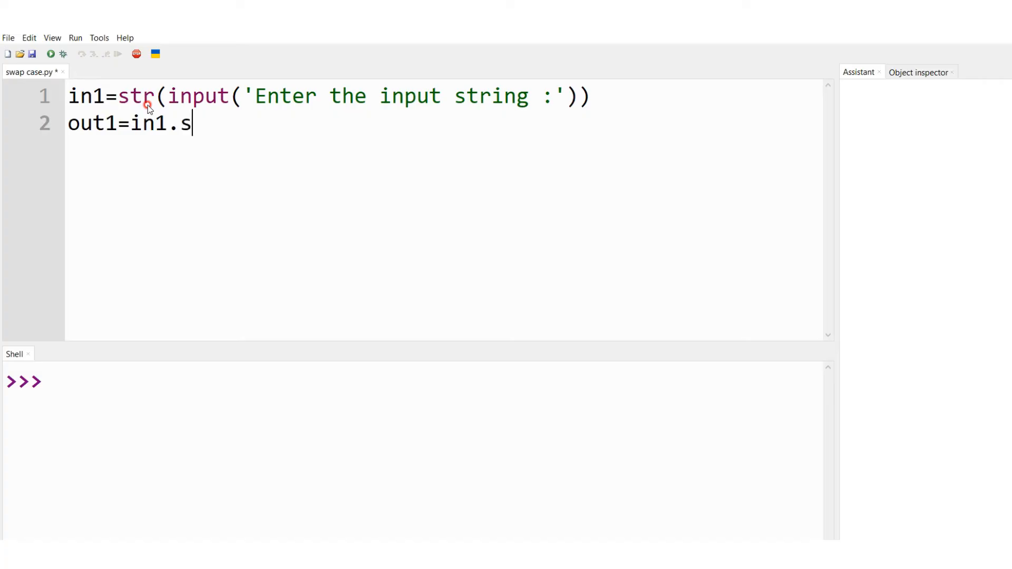
text(wapcase)
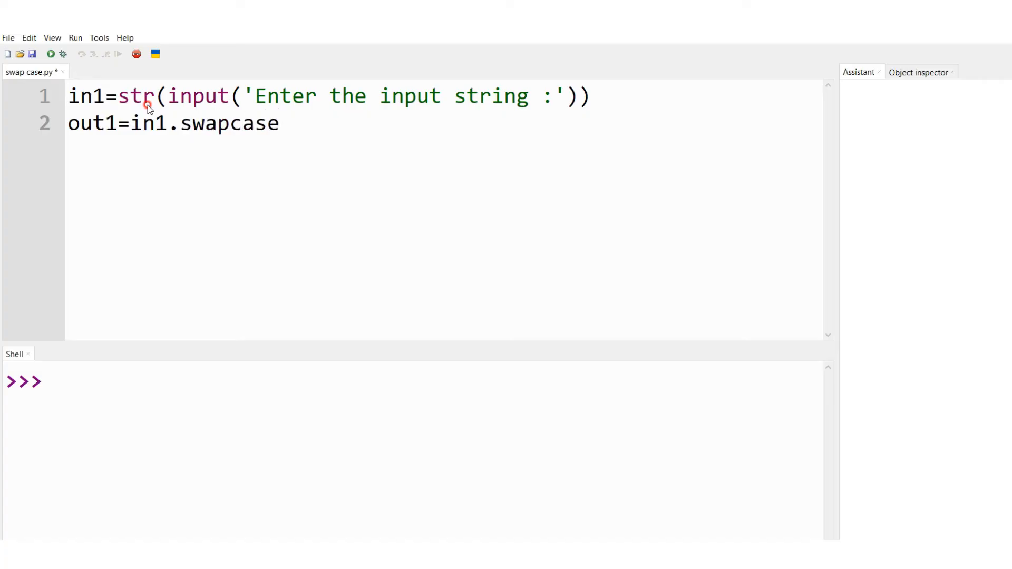
text(())
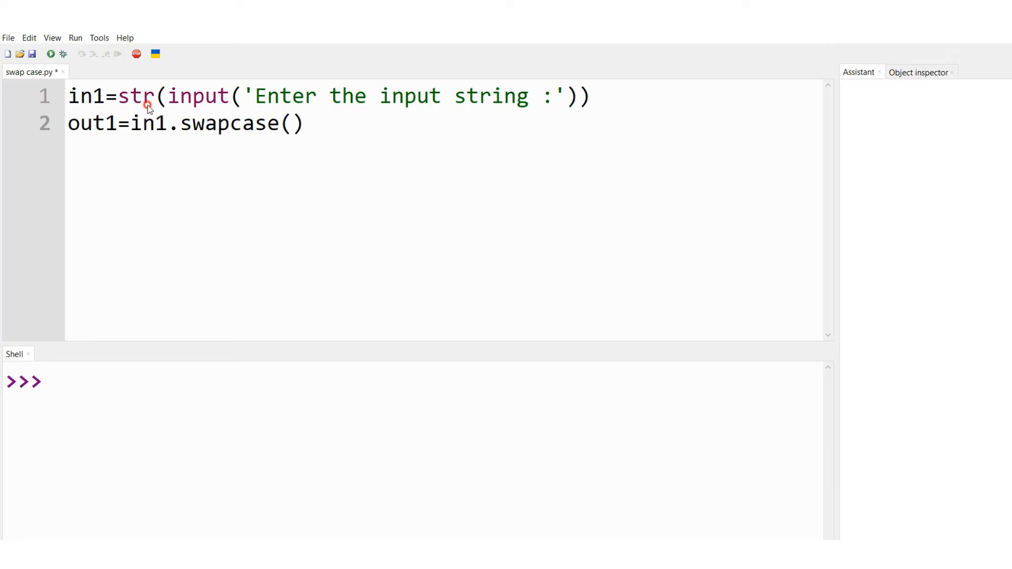
click(279, 124)
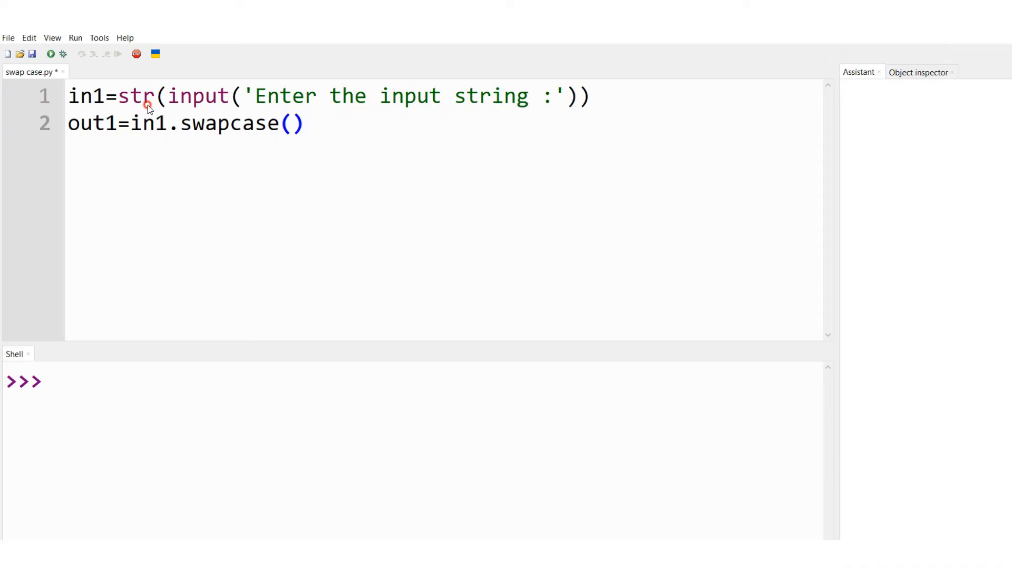
key(Return)
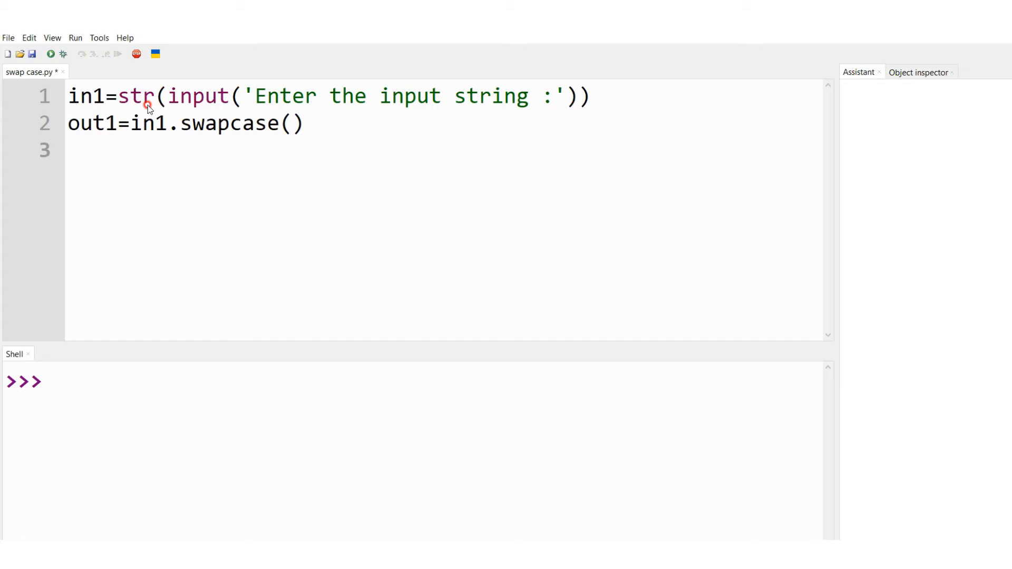
Start line 3 with print('The output string after swap case is :',.
text(p)
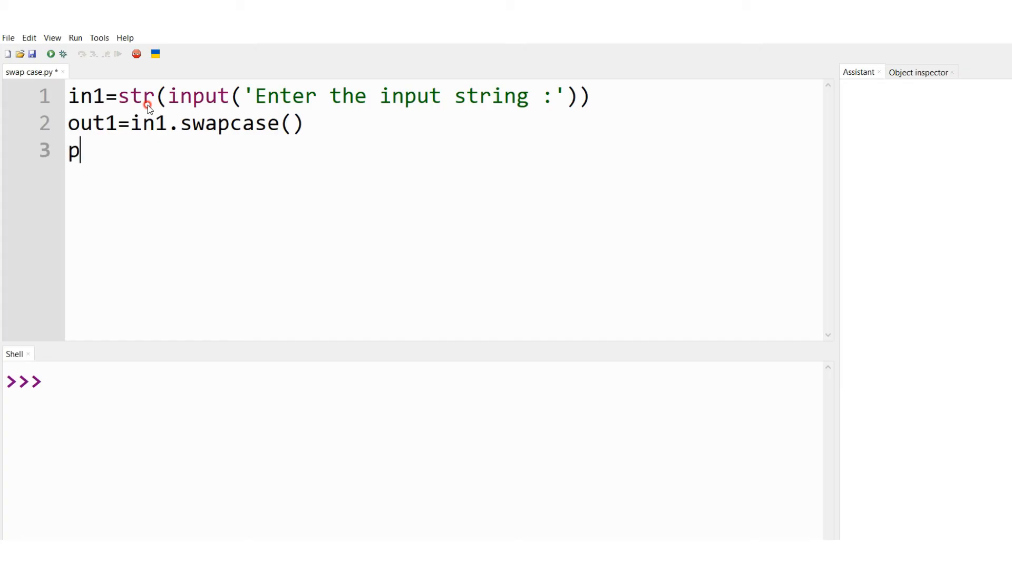
text(rint)
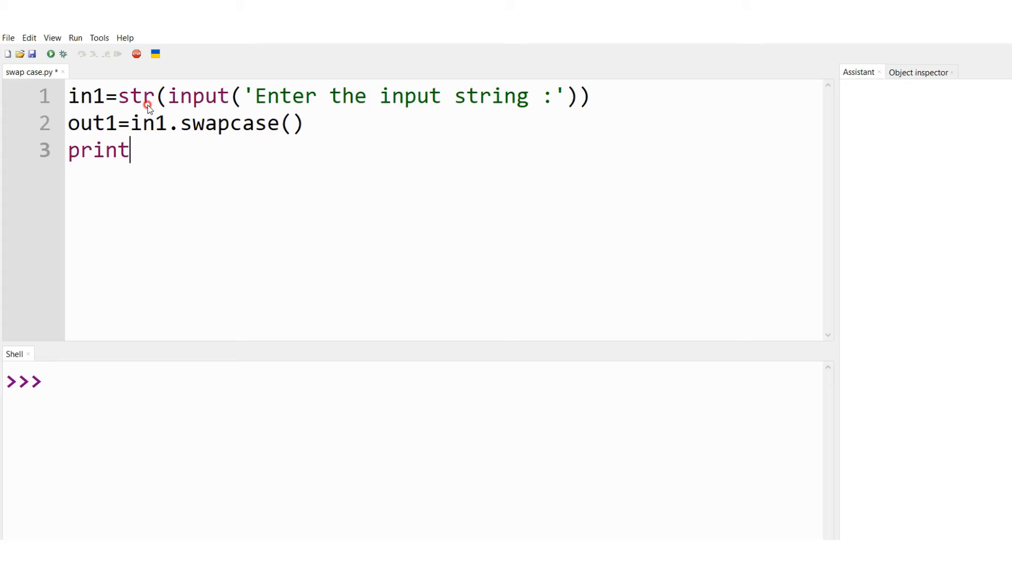
text(())
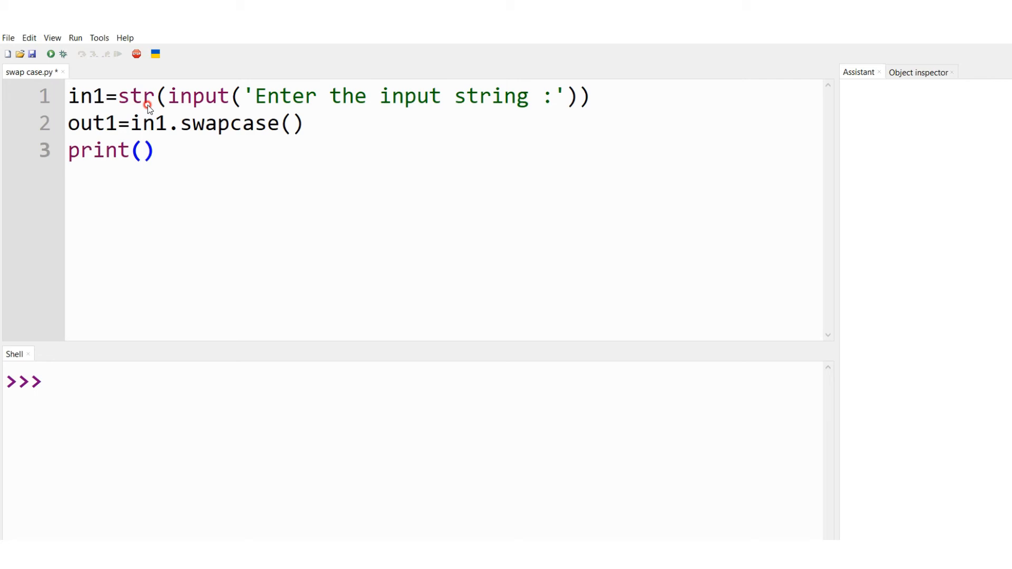
text('The)
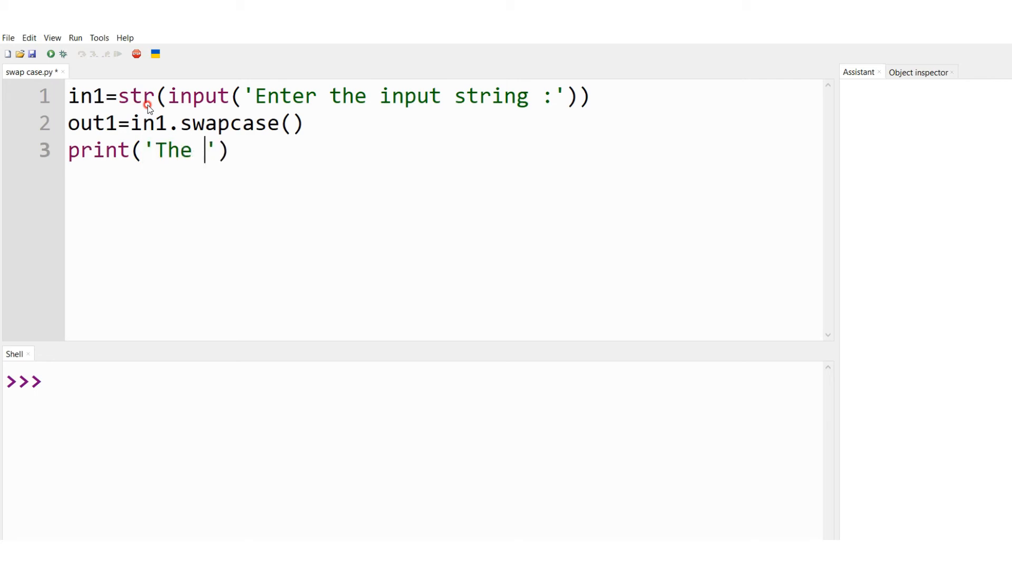
text(output)
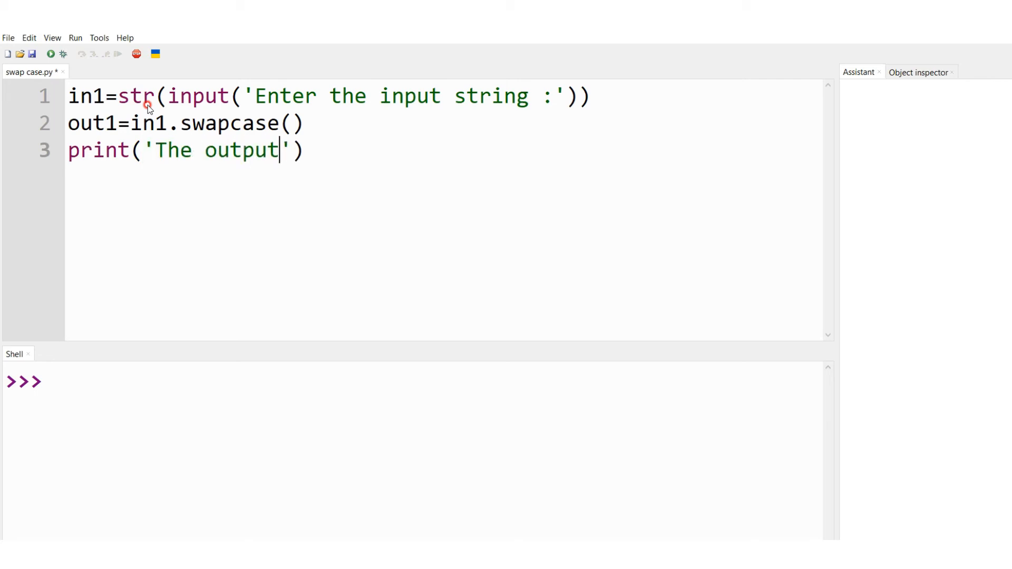
text(string)
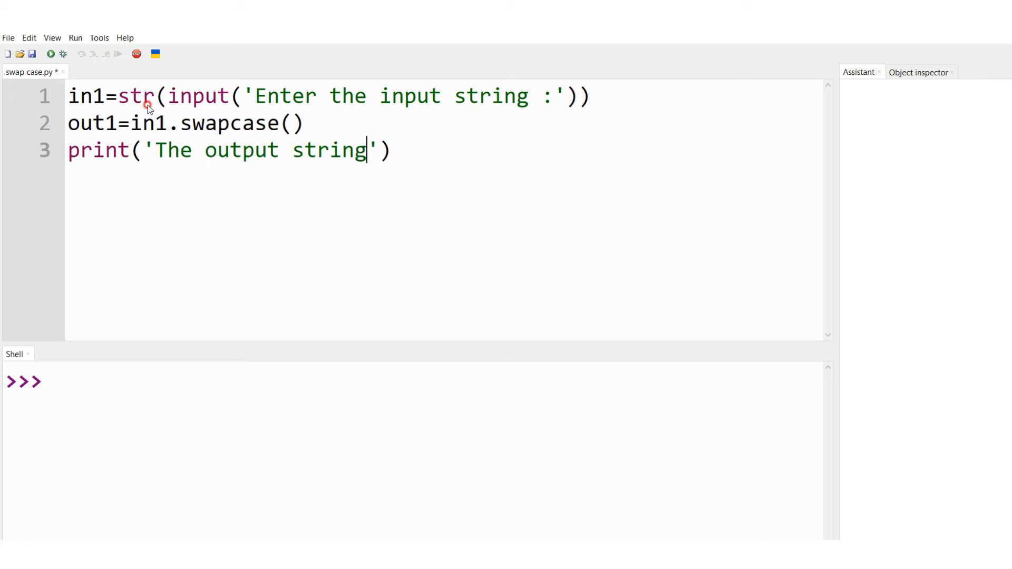
text(after)
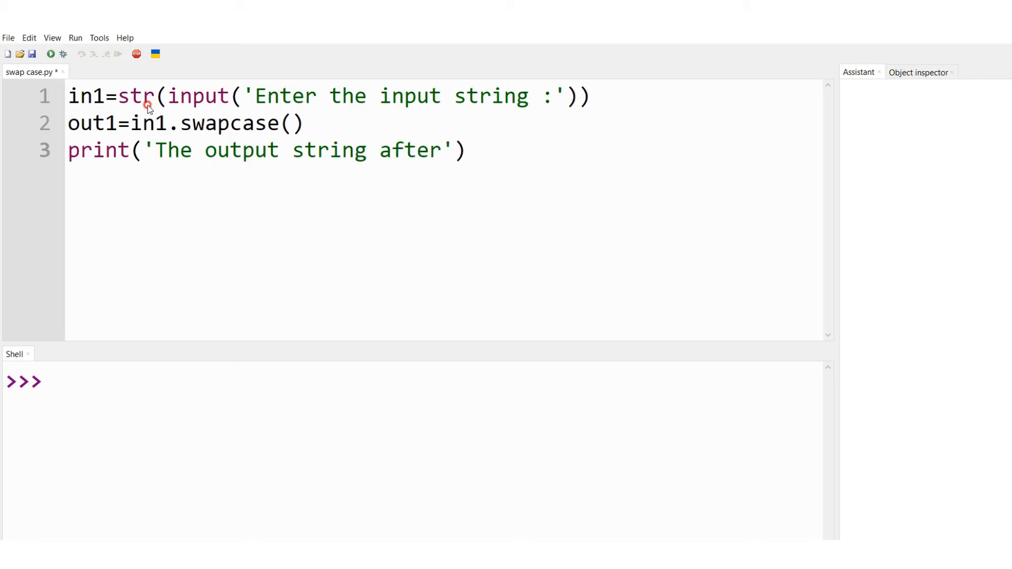
text(swa)
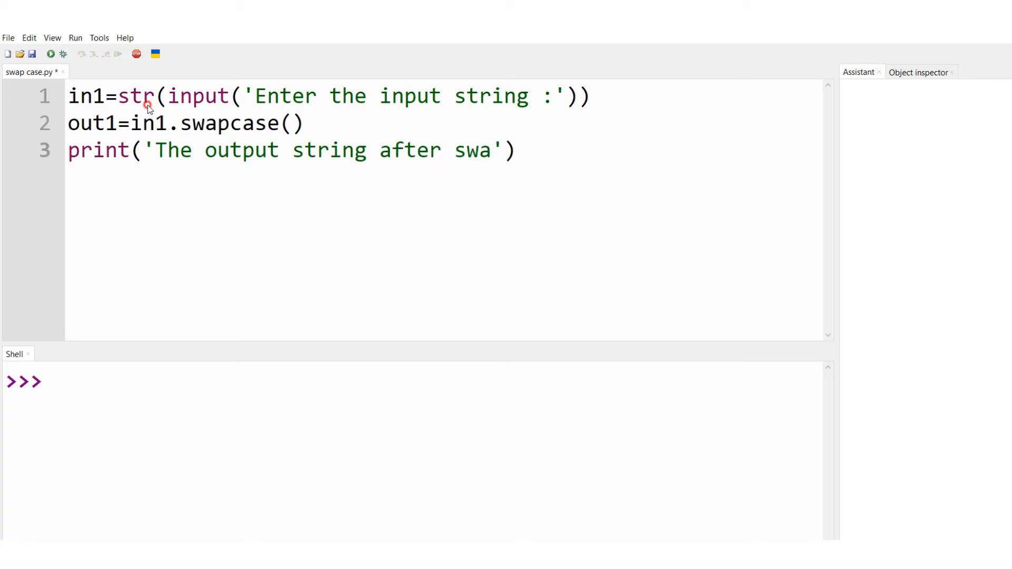
text(p case)
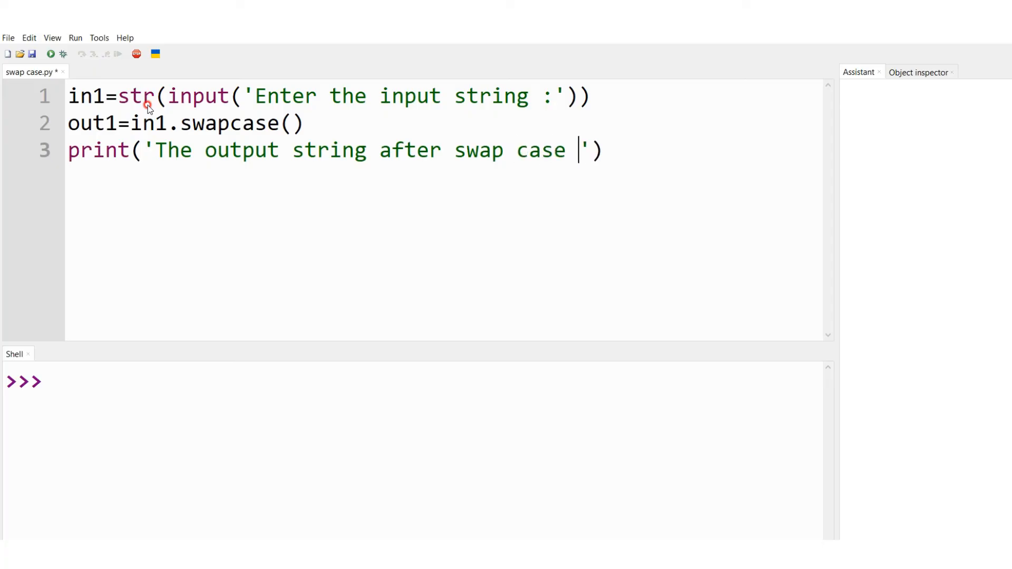
text(is :)
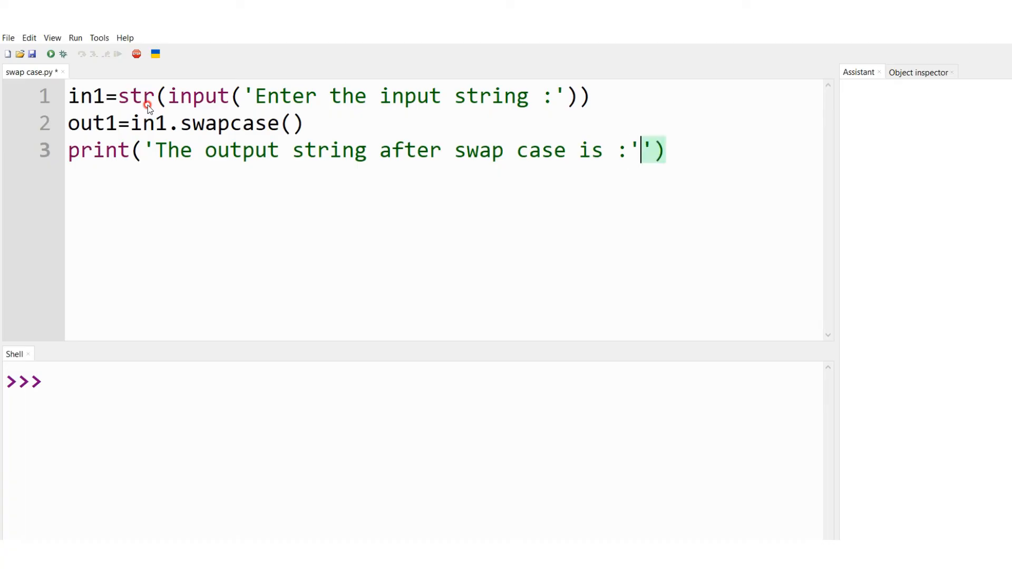
text(,)
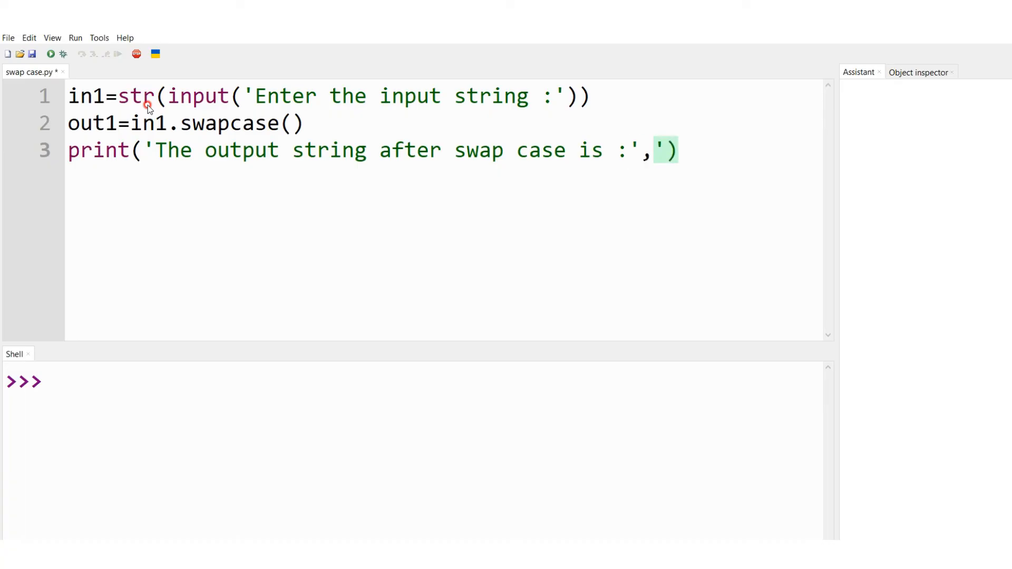
Remove the stray quote mark and complete the print call with out1.
click(653, 150)
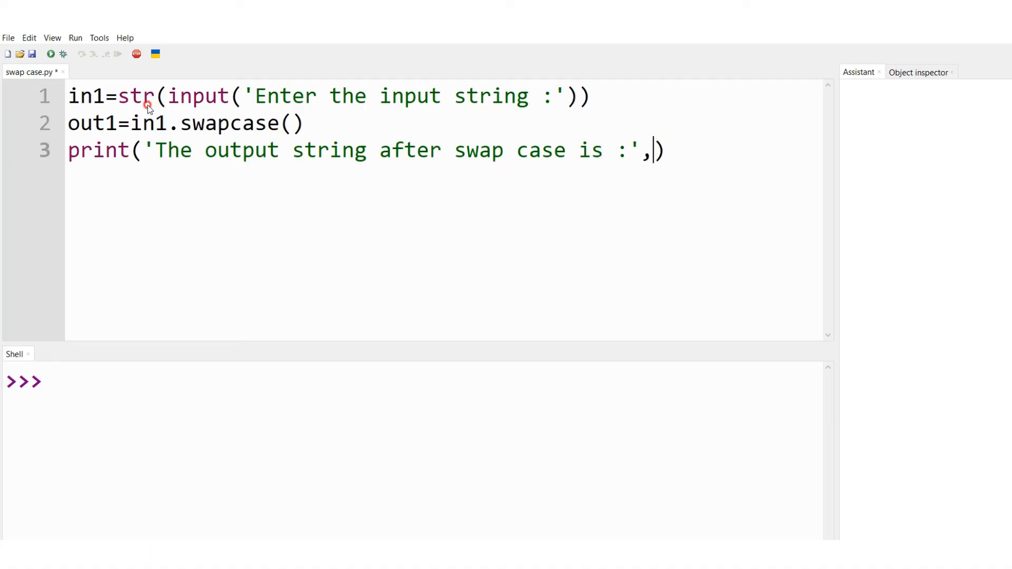
text(out)
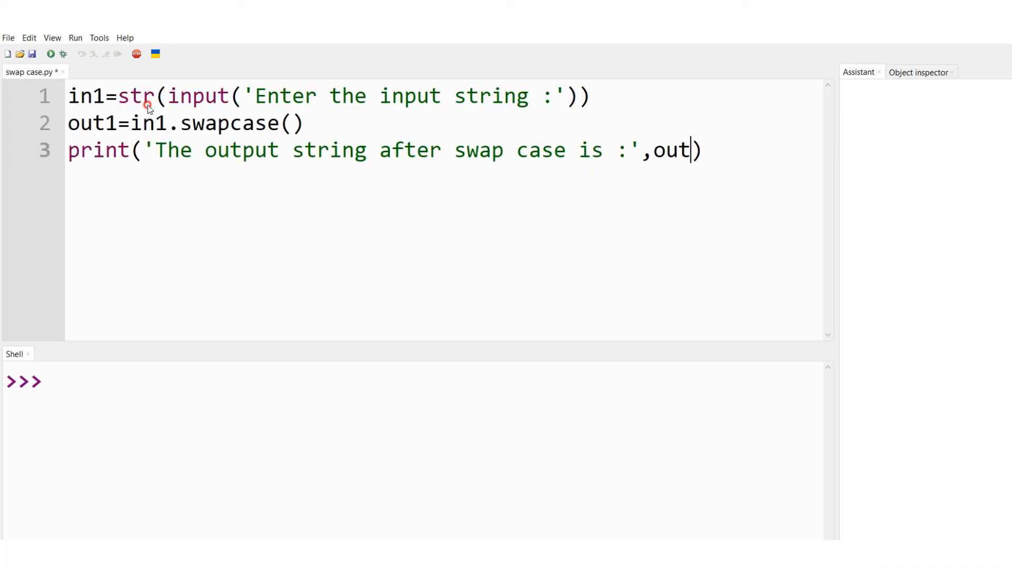
text(1)
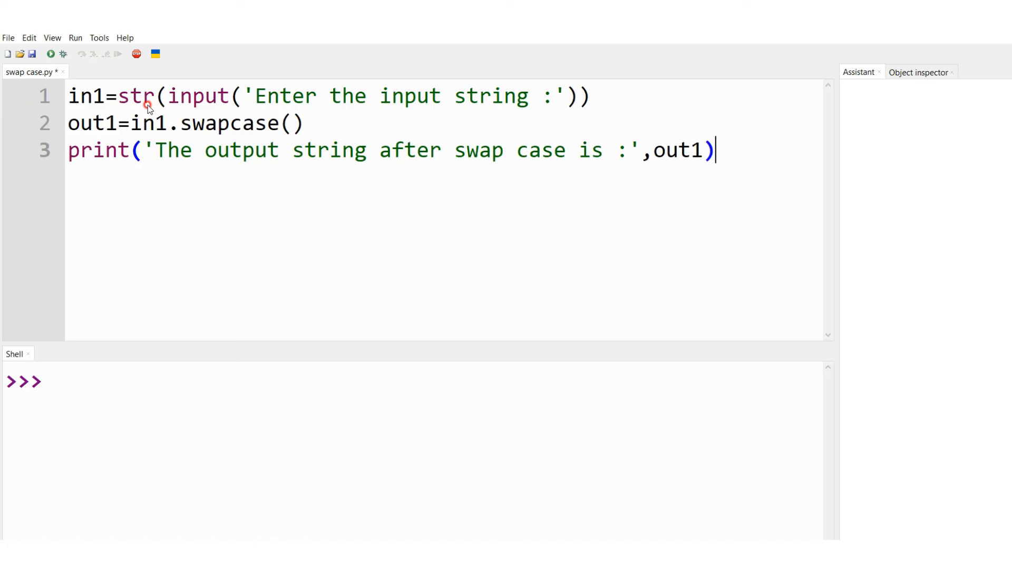
mouse_move(75, 29)
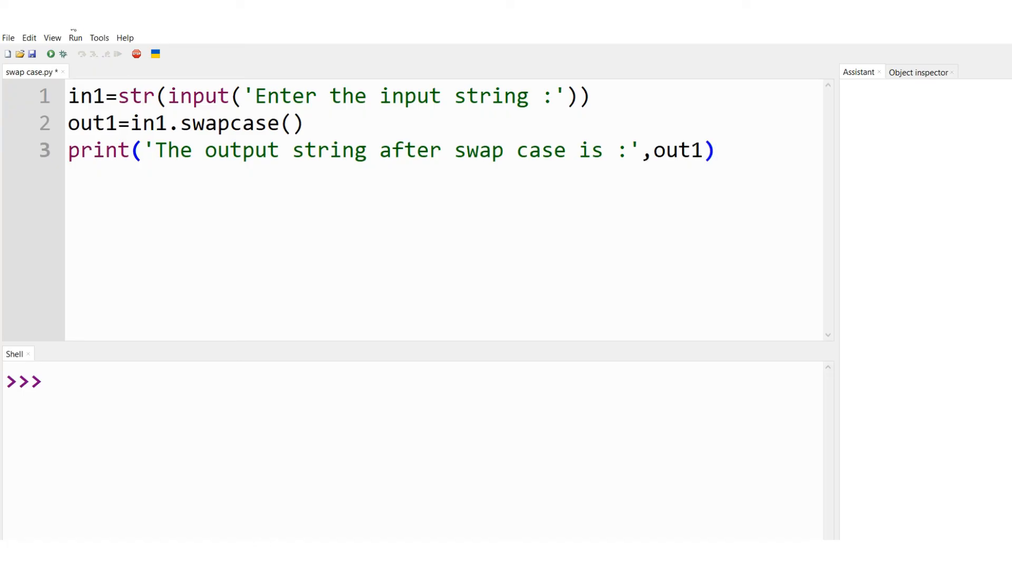
Run the script and enter 'Java' in the Shell, producing jAVA.
click(50, 54)
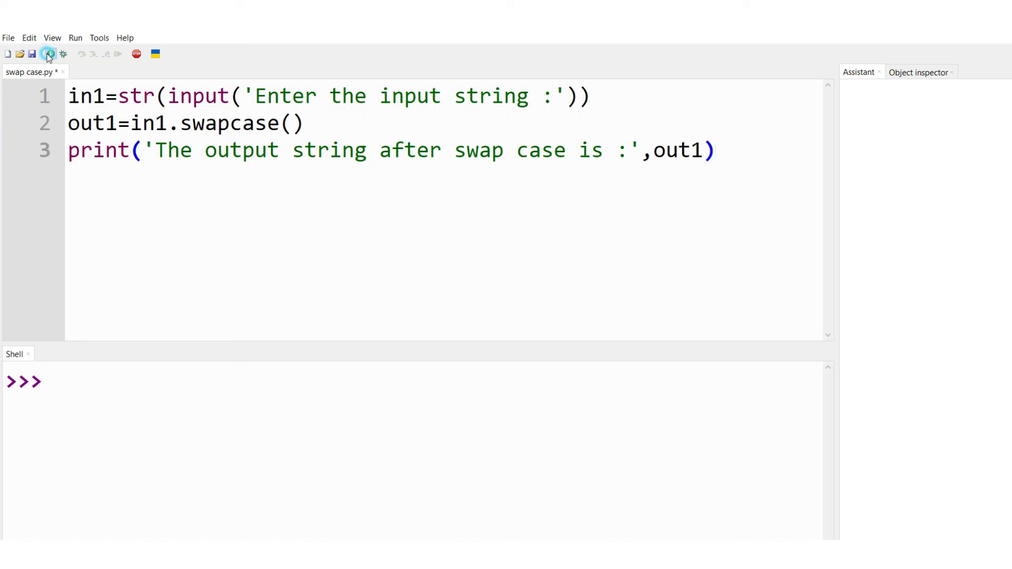
click(49, 54)
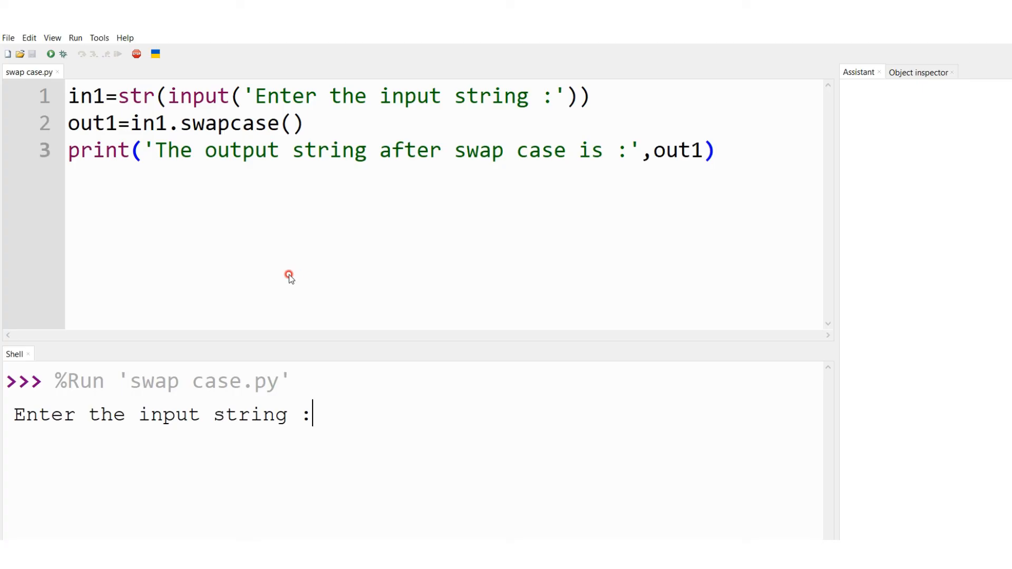
text(Ja)
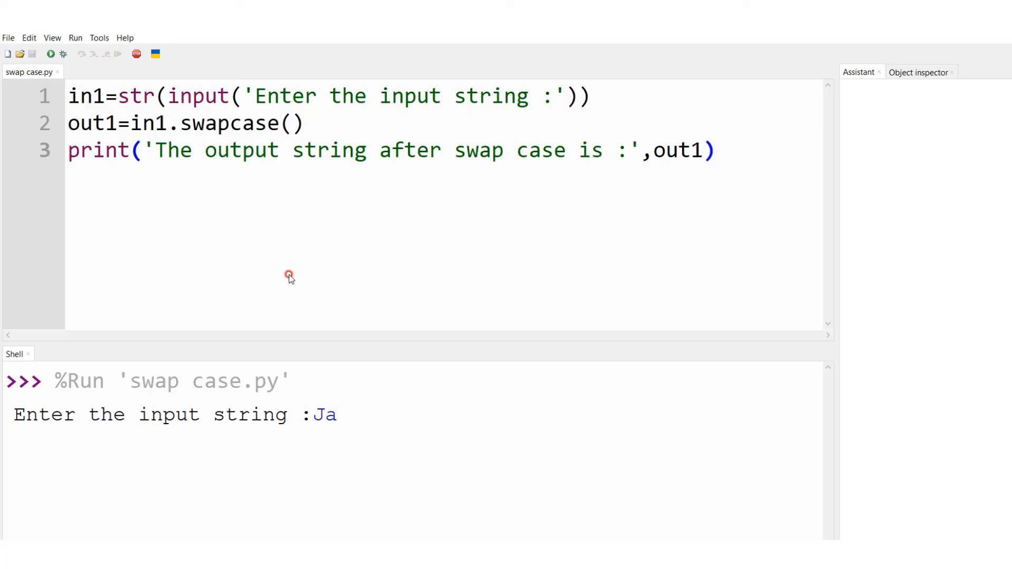
text(va)
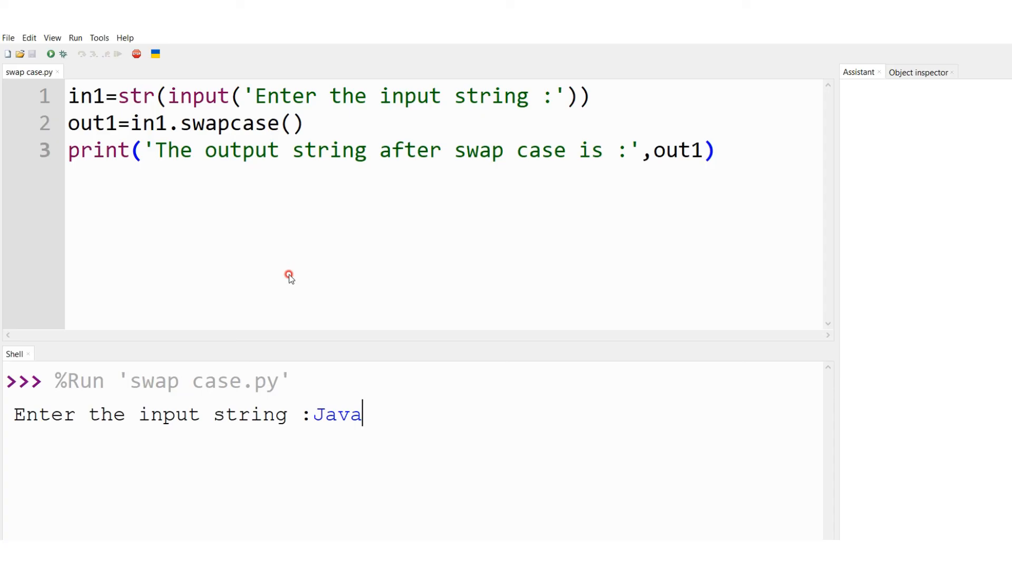
key(Return)
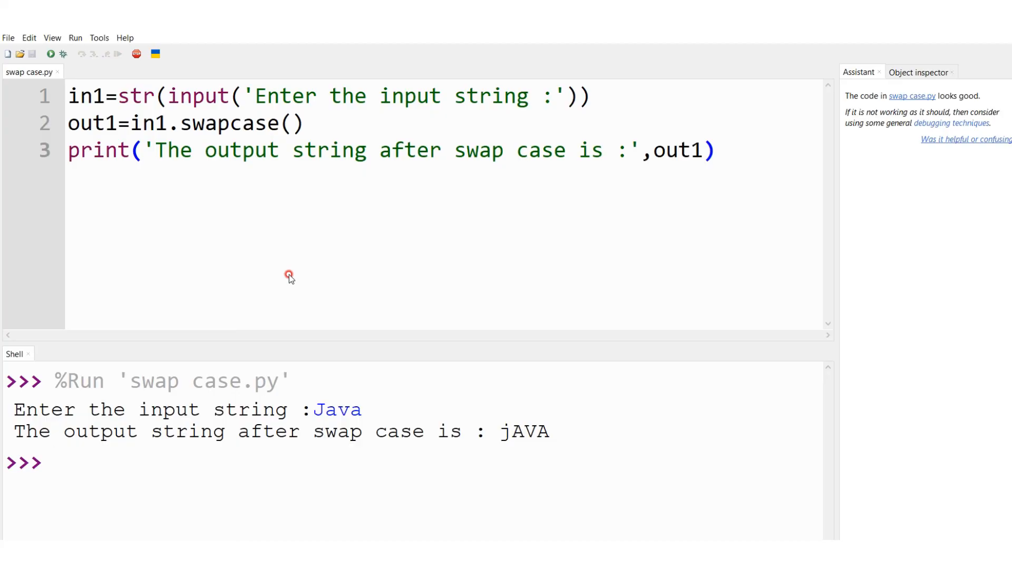
click(55, 463)
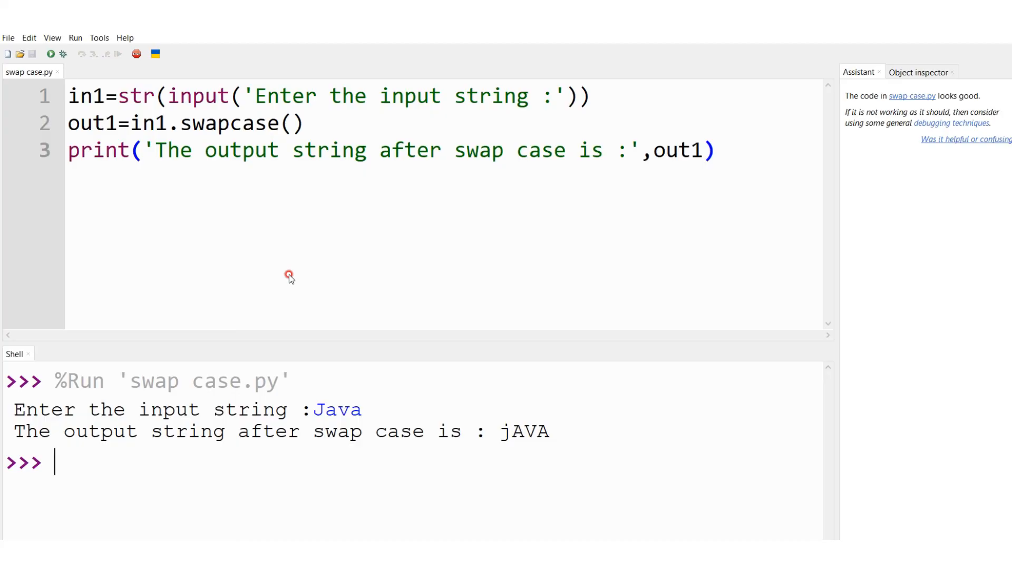